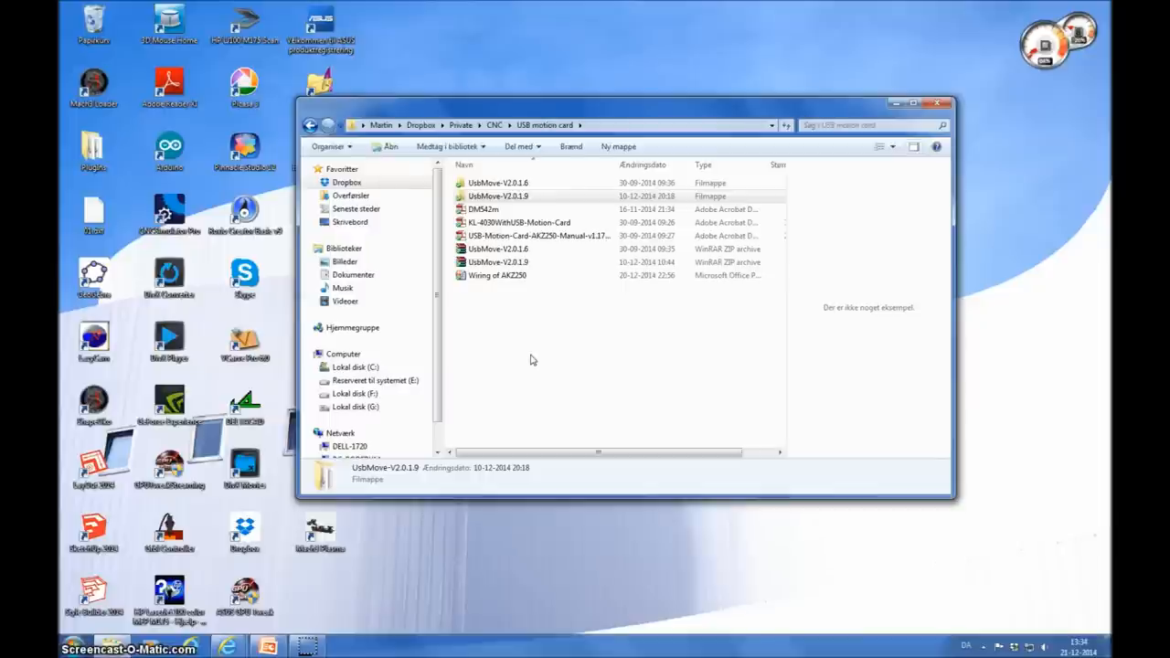
mouse_move(537, 365)
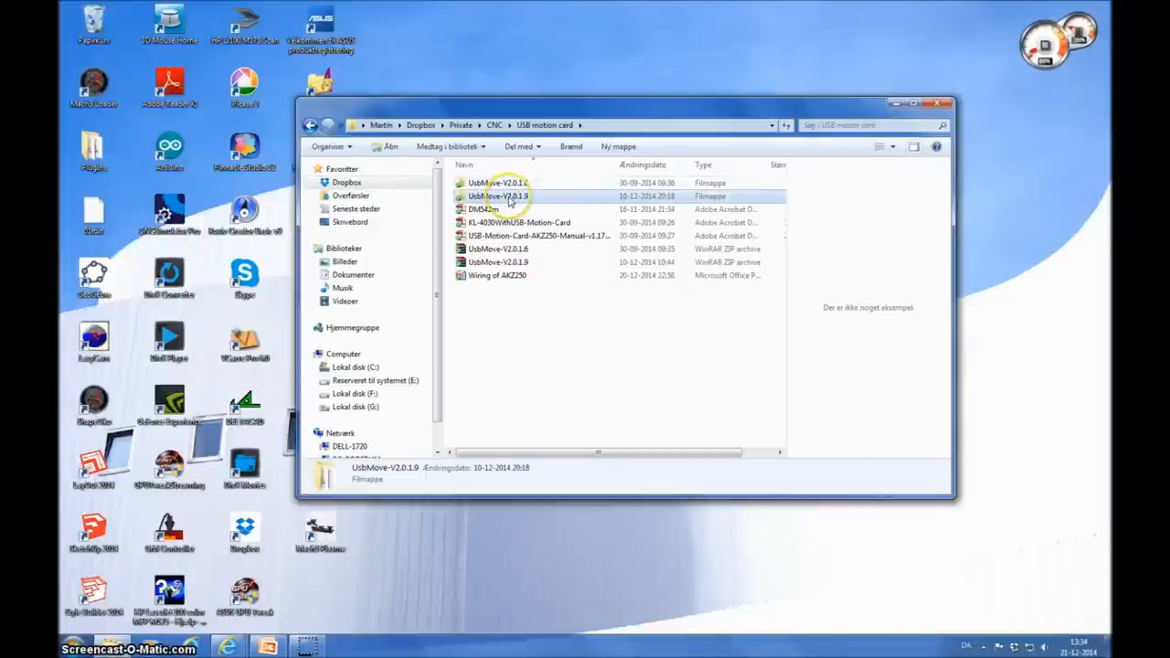
Open the UsbMove-V2.0.1.9 driver folder to show its DLL and changelog.
double_click(497, 196)
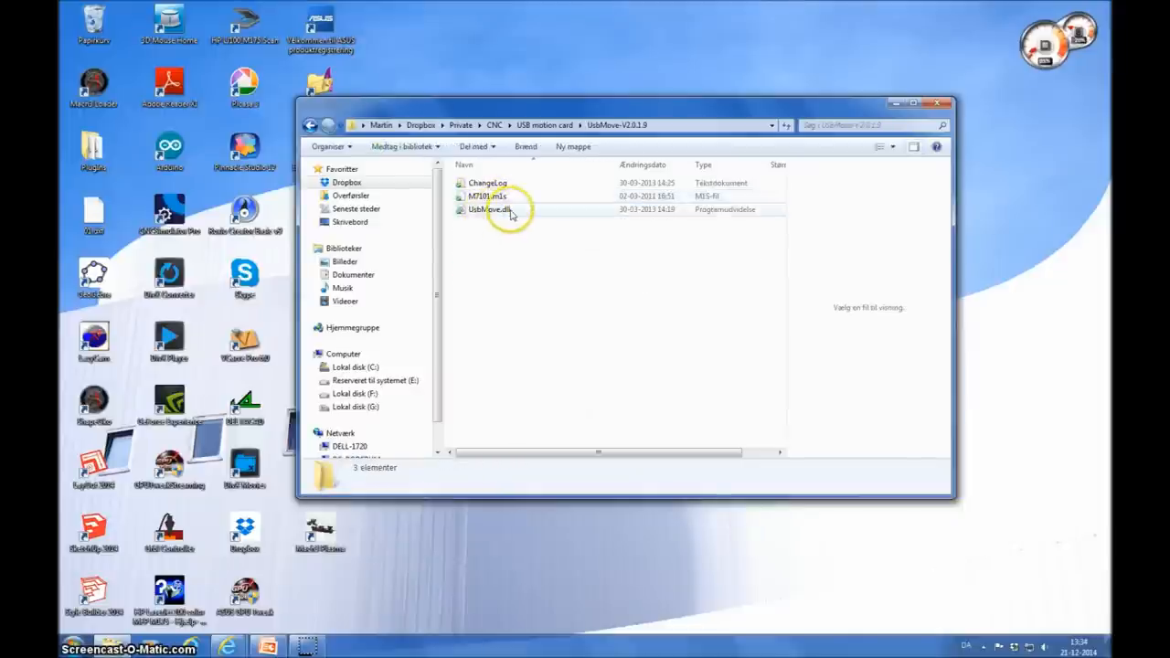
mouse_move(501, 208)
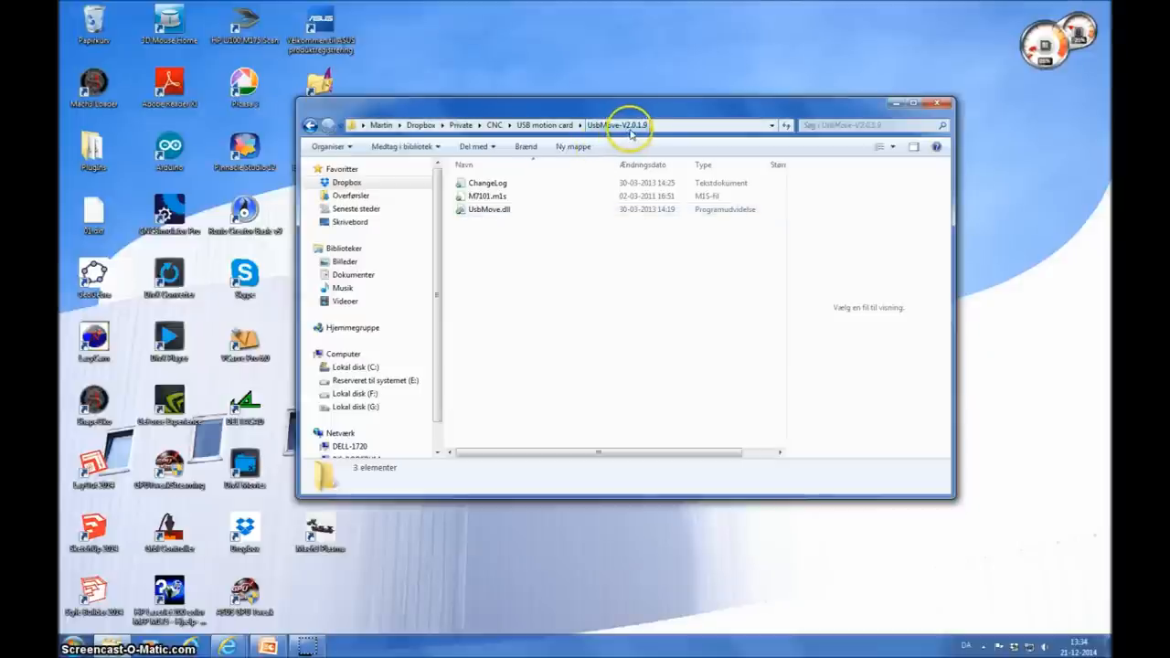
mouse_move(636, 128)
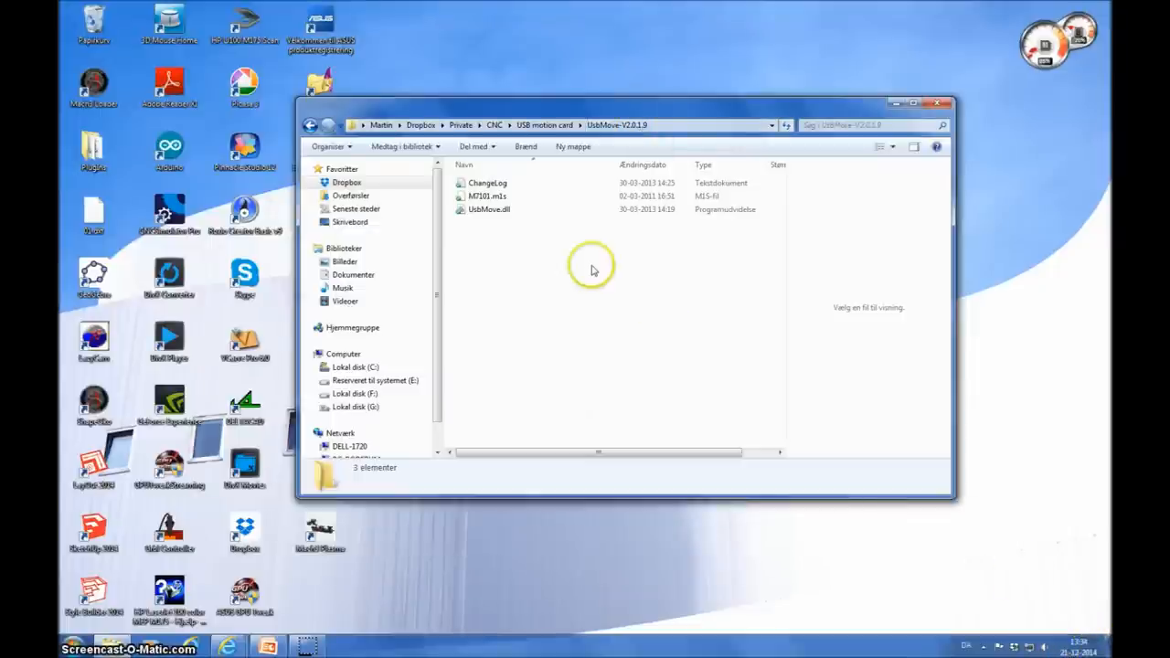
Copy UsbMove.dll into C:\Mach3\Plugins and close Explorer.
right_click(488, 208)
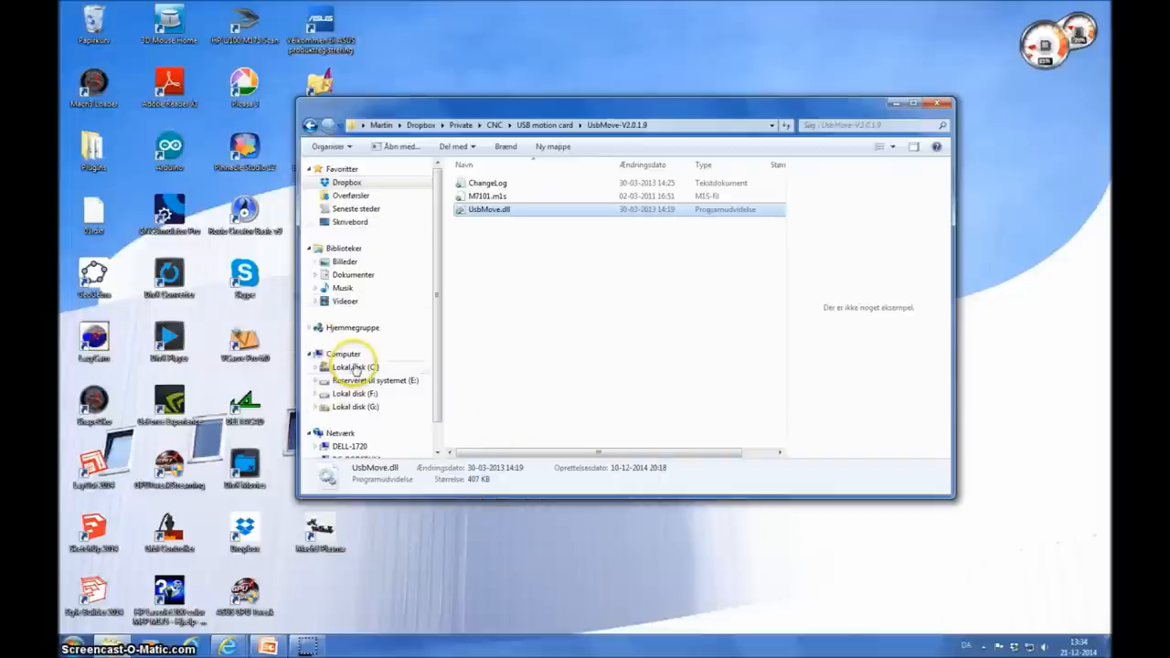
left_click(354, 365)
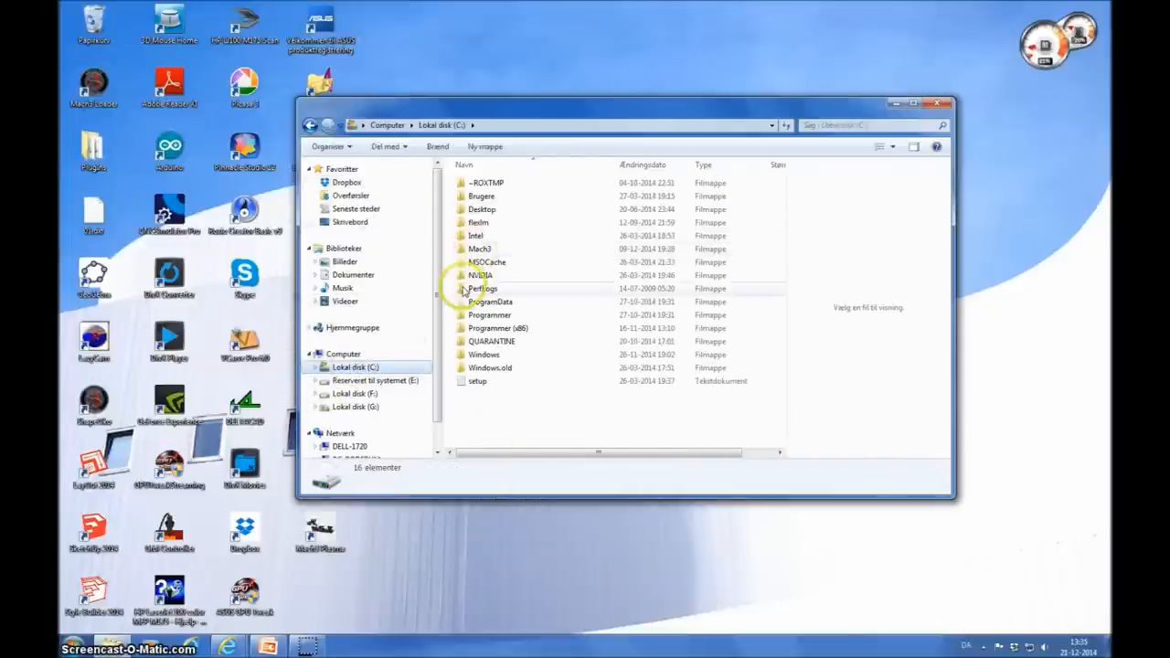
double_click(479, 249)
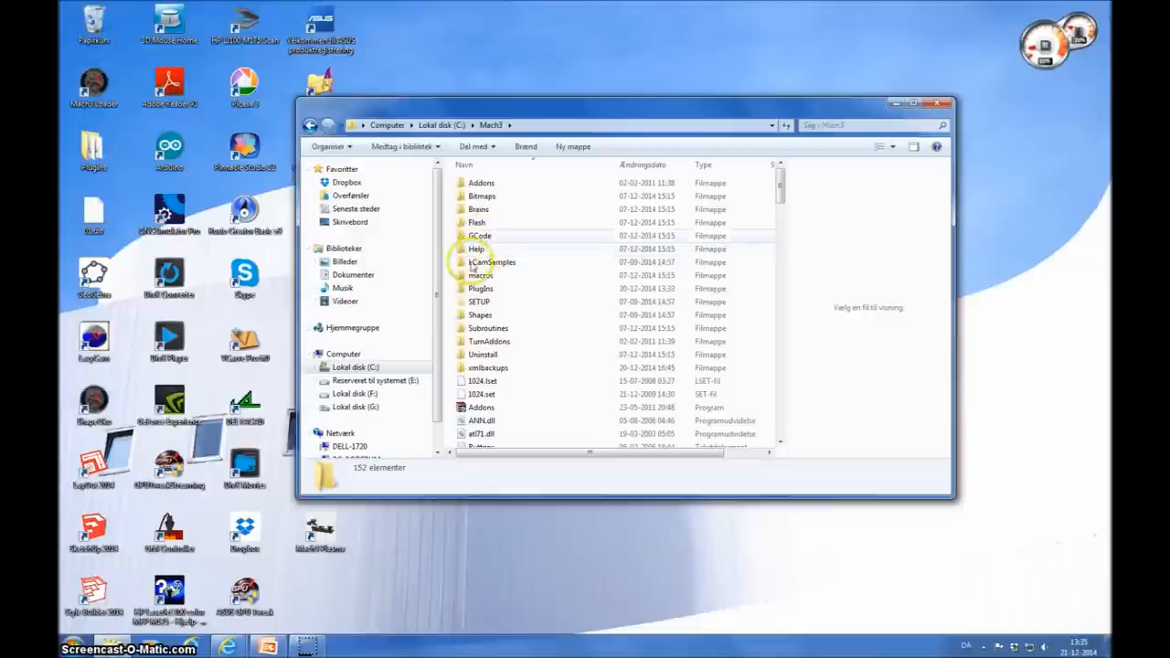
double_click(479, 289)
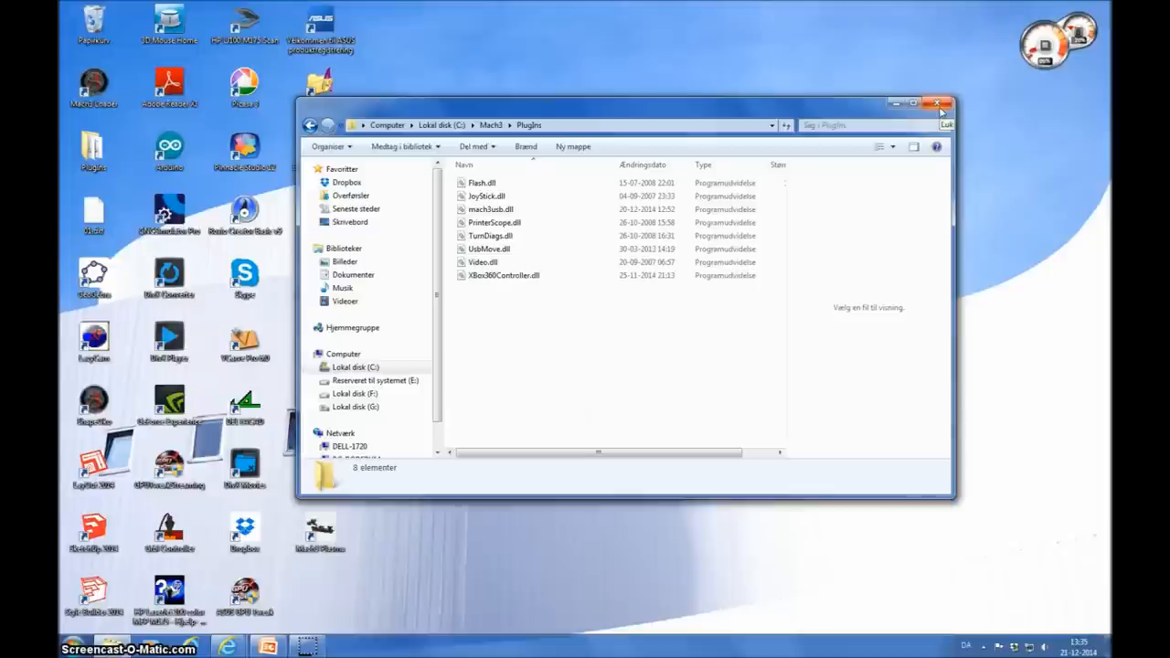
left_click(936, 103)
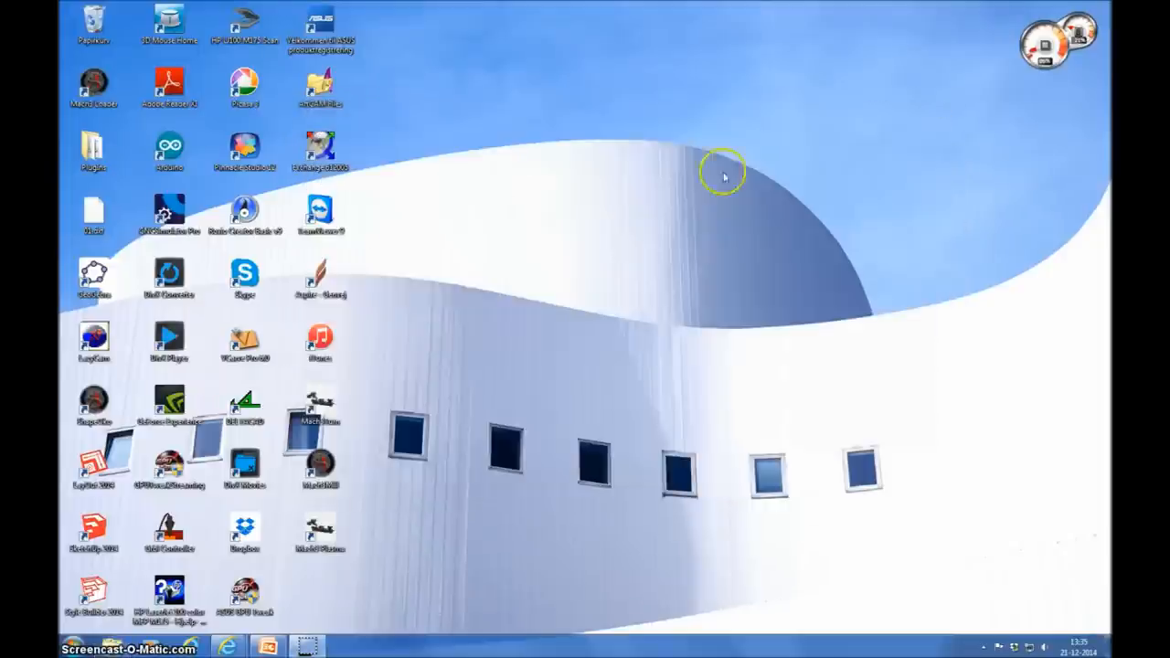
Launch Mach3Mill from the desktop and choose the USB Motion Card as hardware.
double_click(320, 472)
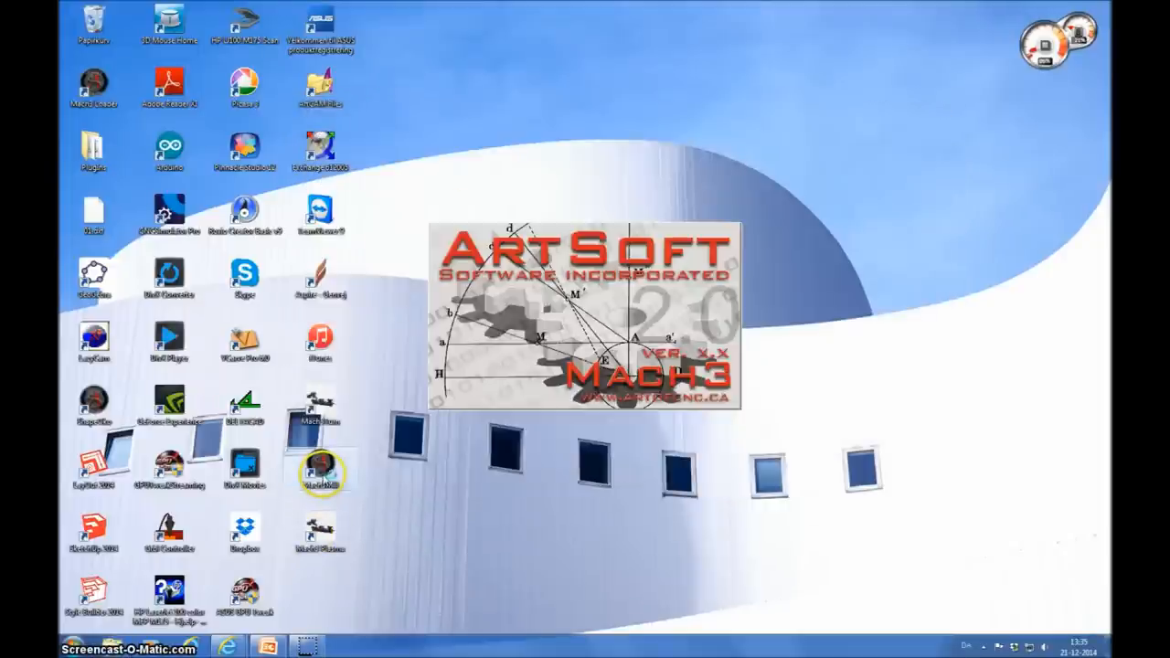
double_click(318, 471)
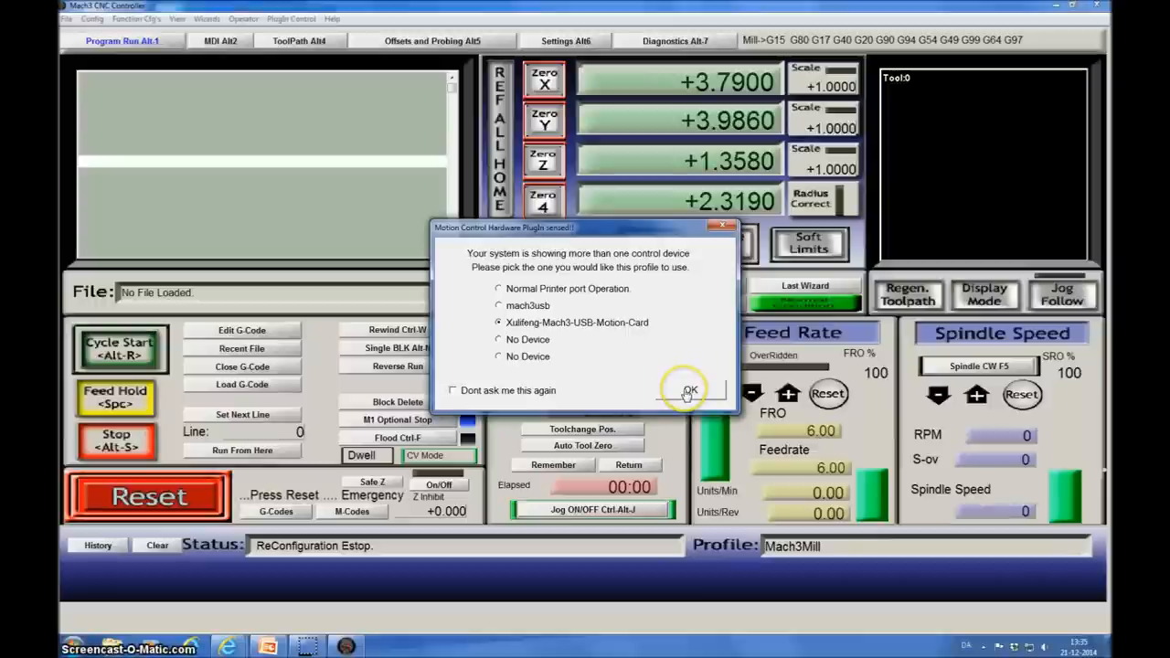
Confirm the USB motion card so Mach3 loads its main control screen.
left_click(687, 390)
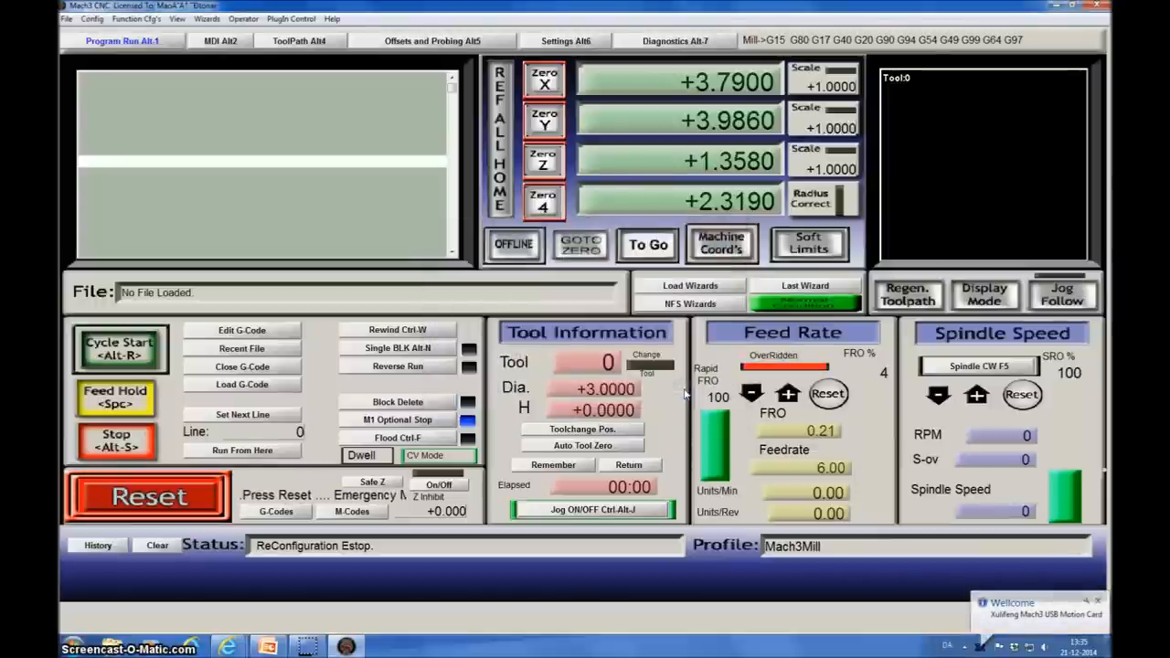
left_click(147, 498)
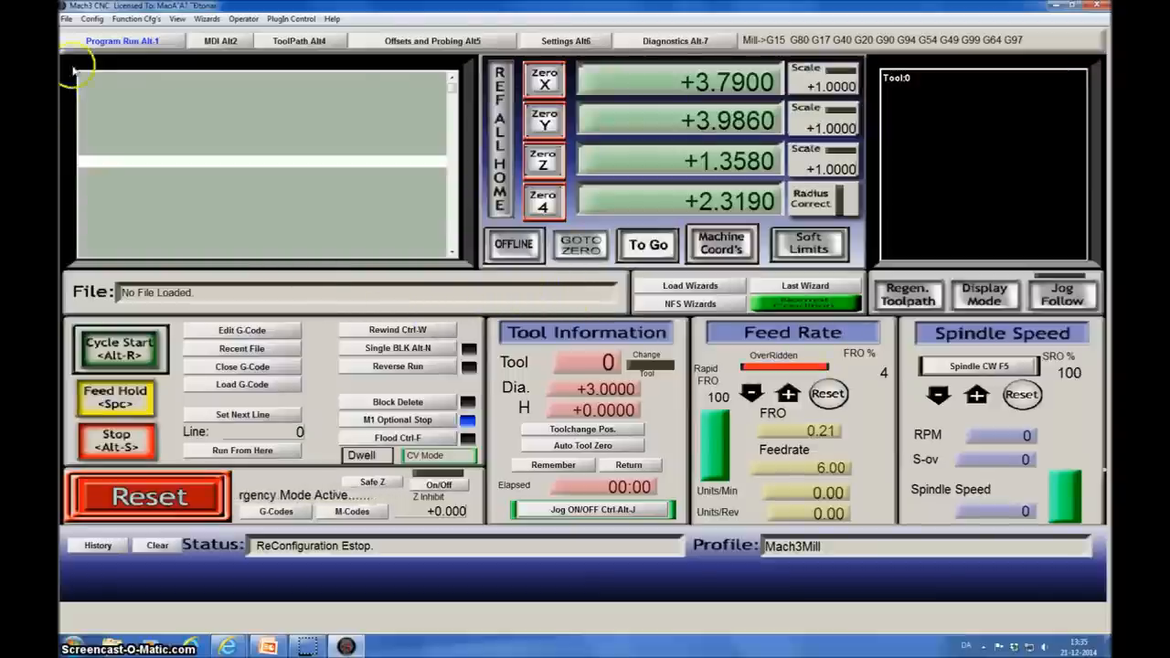
left_click(91, 18)
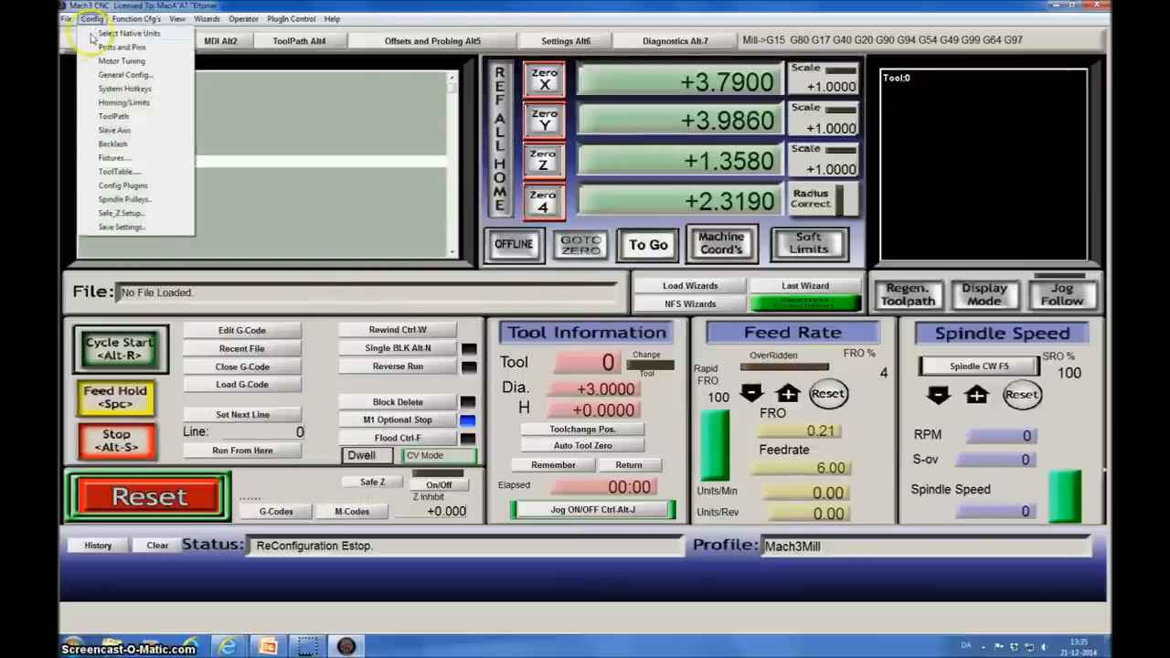
left_click(121, 47)
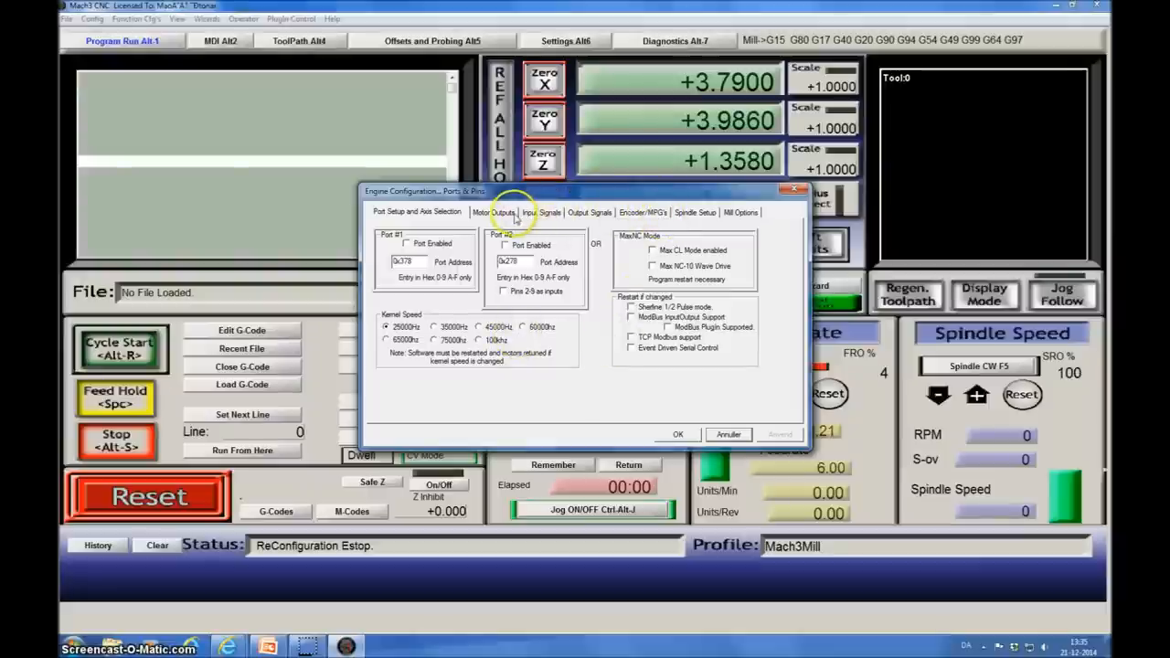
left_click(494, 212)
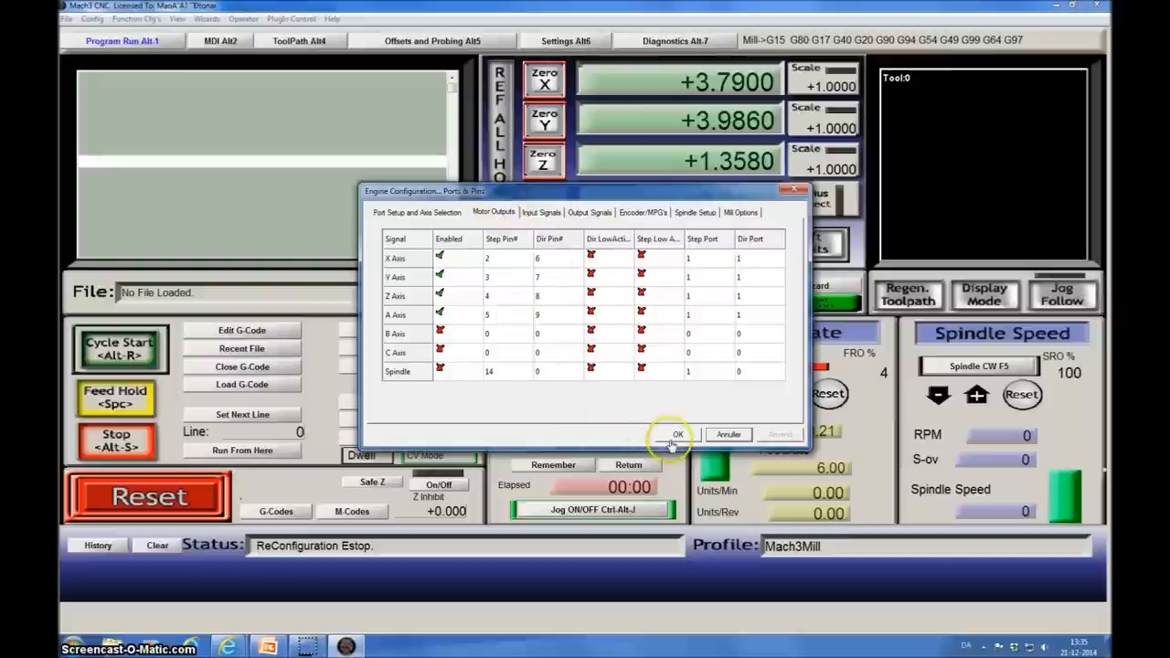
left_click(676, 433)
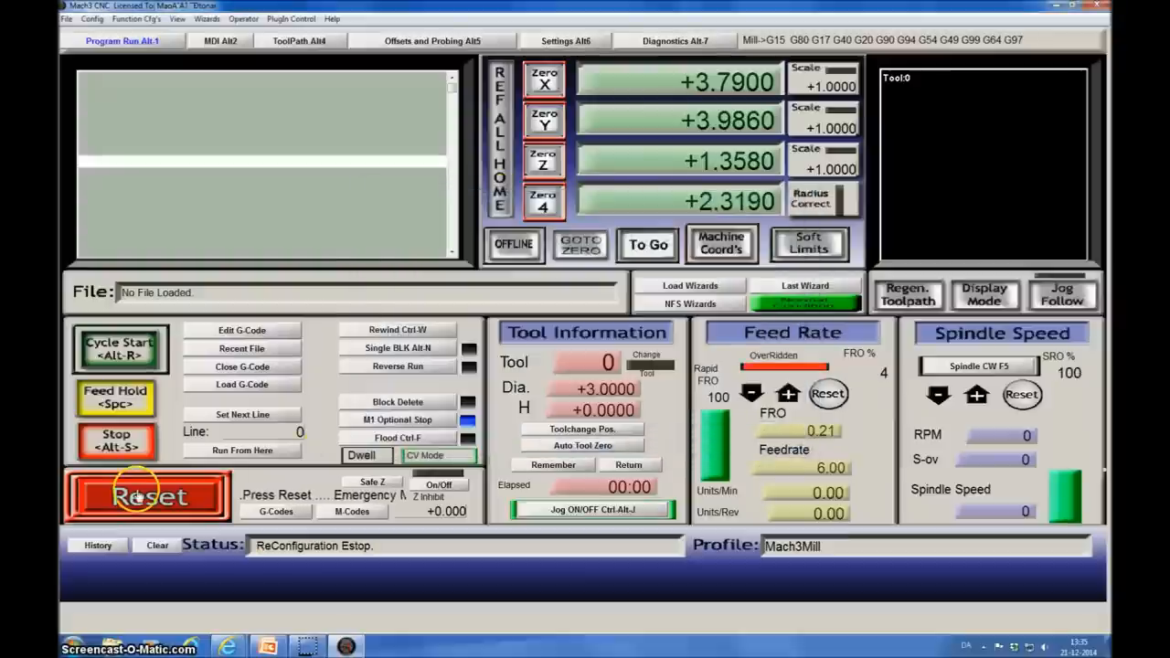
left_click(147, 497)
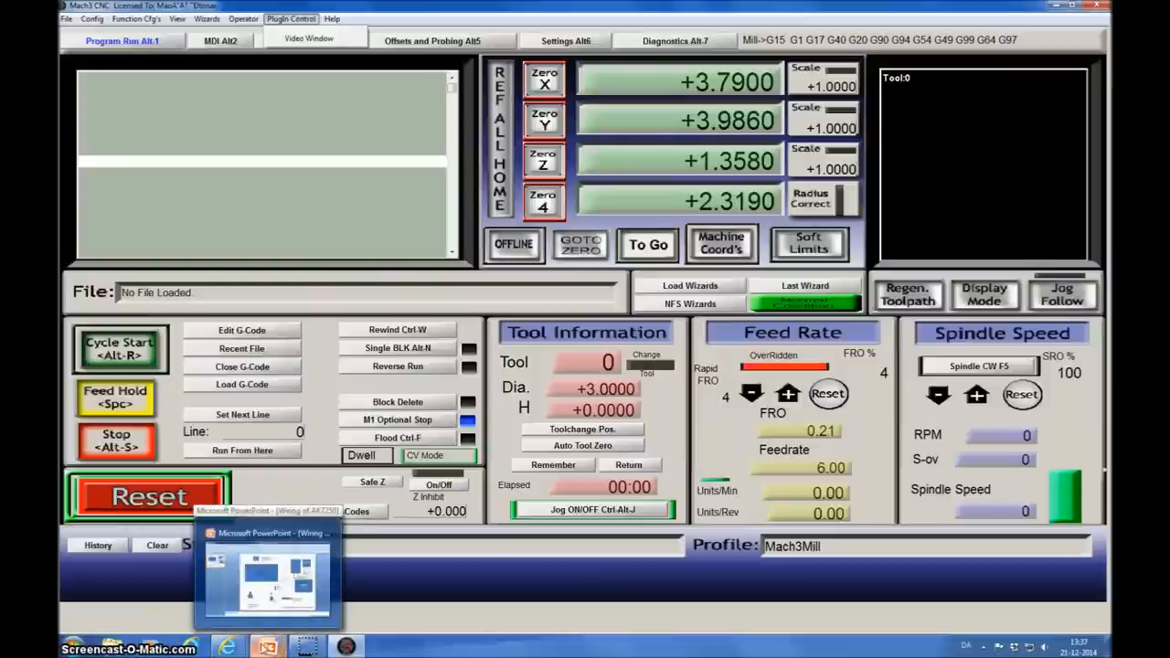
Switch to PowerPoint showing the AKZ250 USB motion controller wiring diagram.
left_click(267, 570)
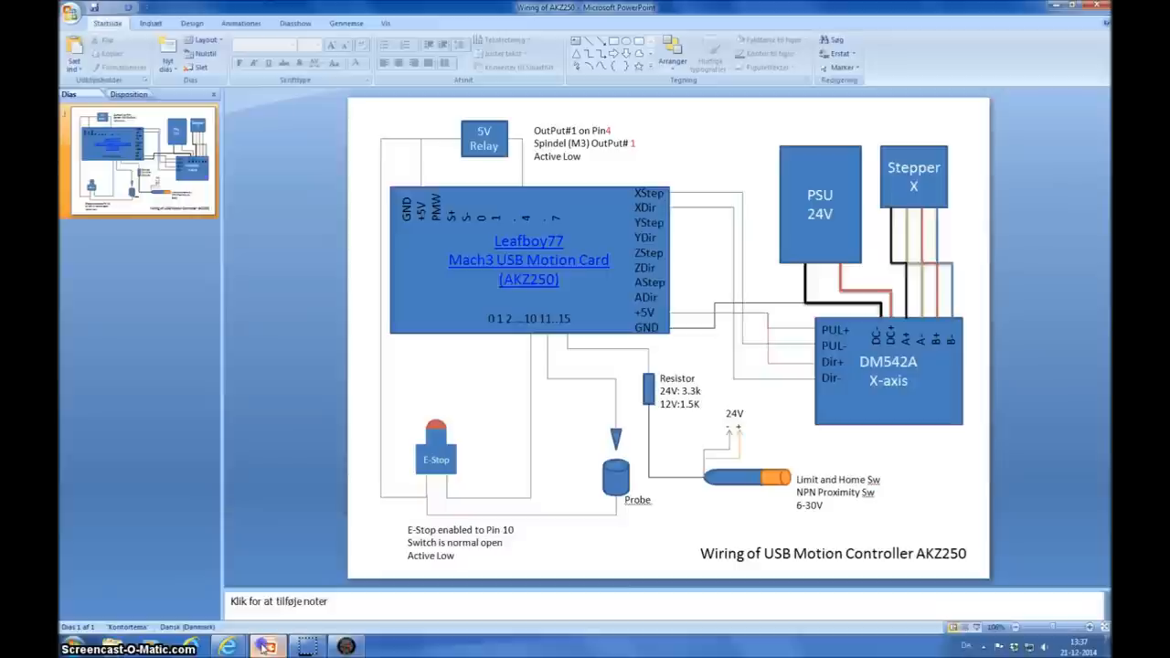
mouse_move(362, 375)
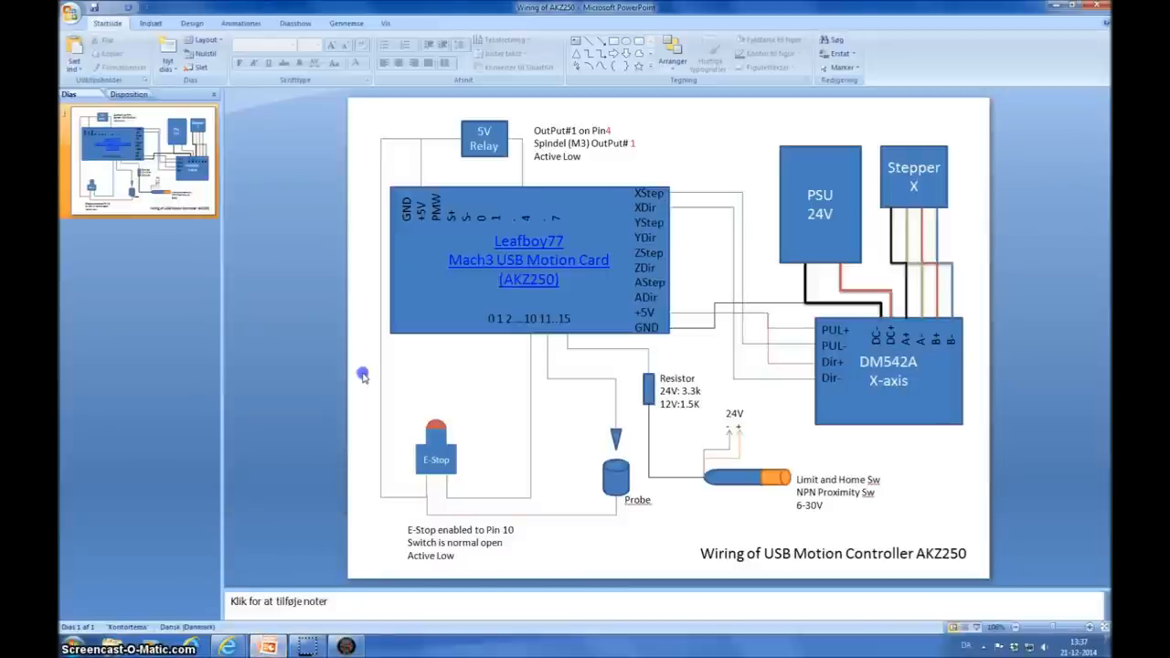
mouse_move(365, 373)
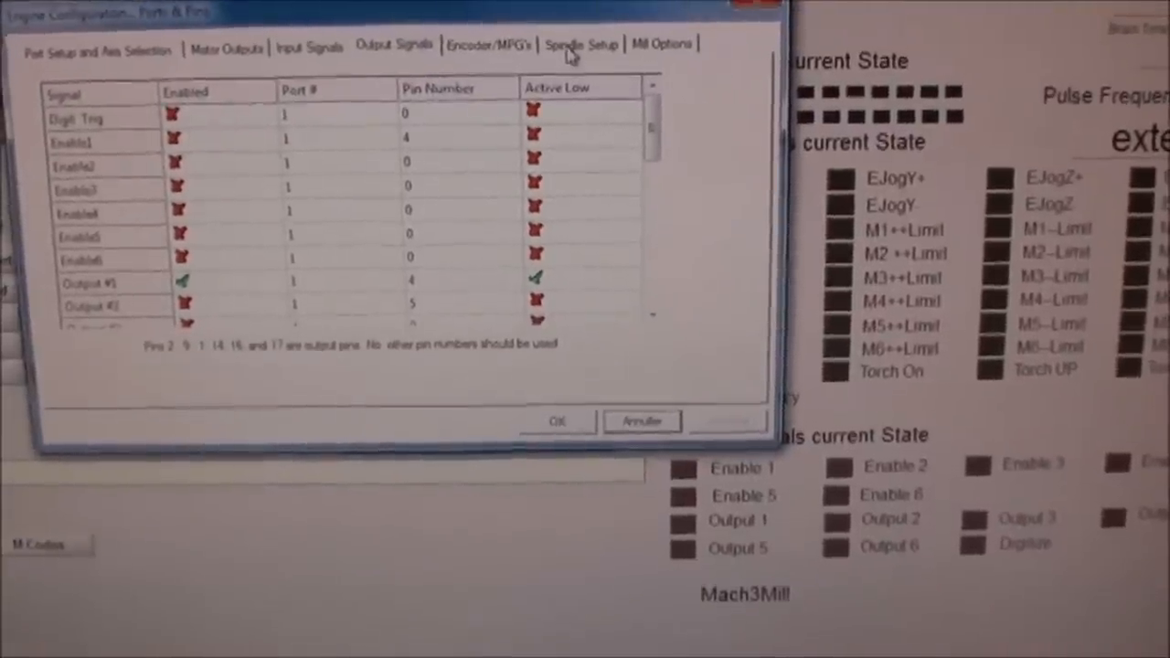
View the Spindle Setup relay settings in Ports & Pins, then the Input Signals.
left_click(580, 44)
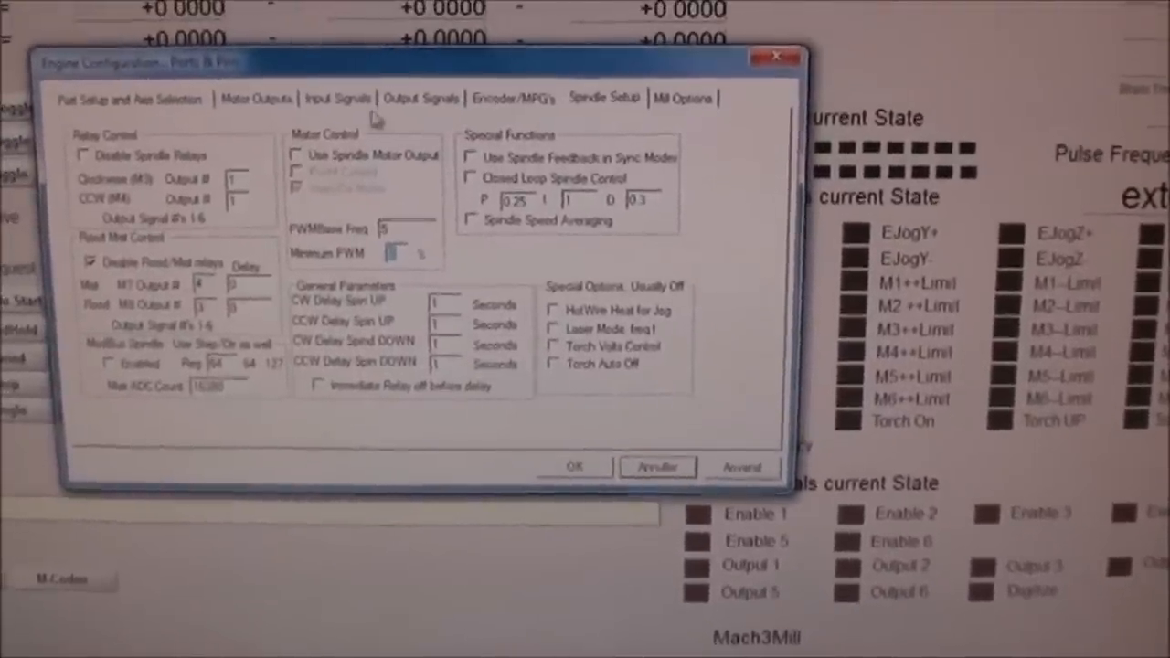
left_click(420, 99)
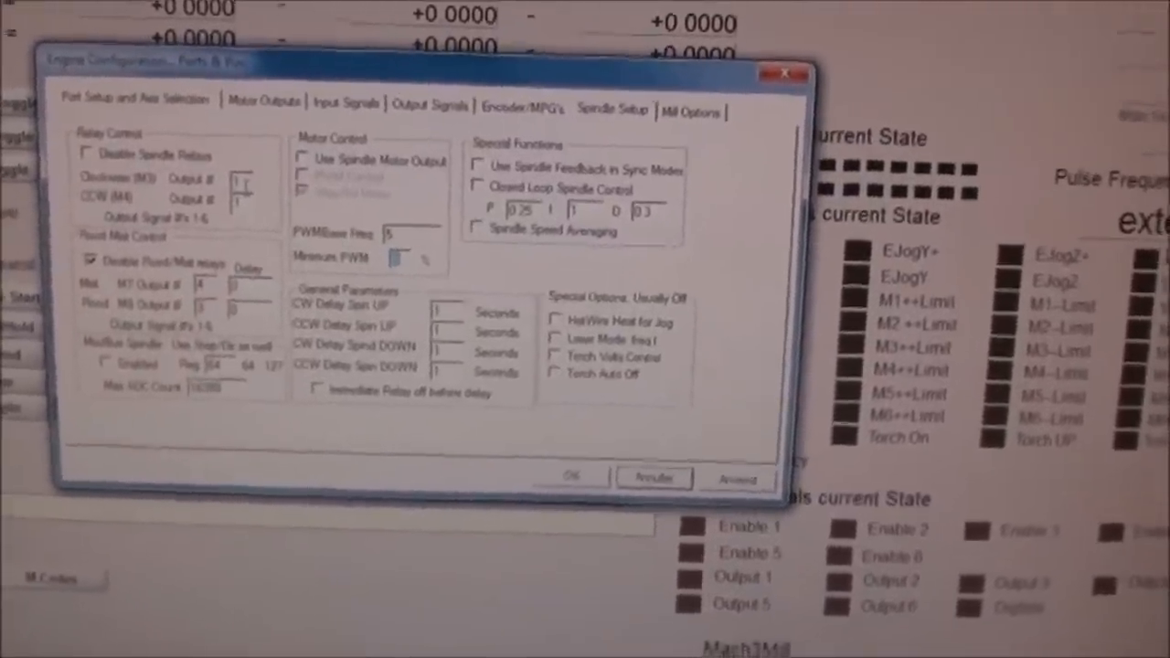
left_click(570, 476)
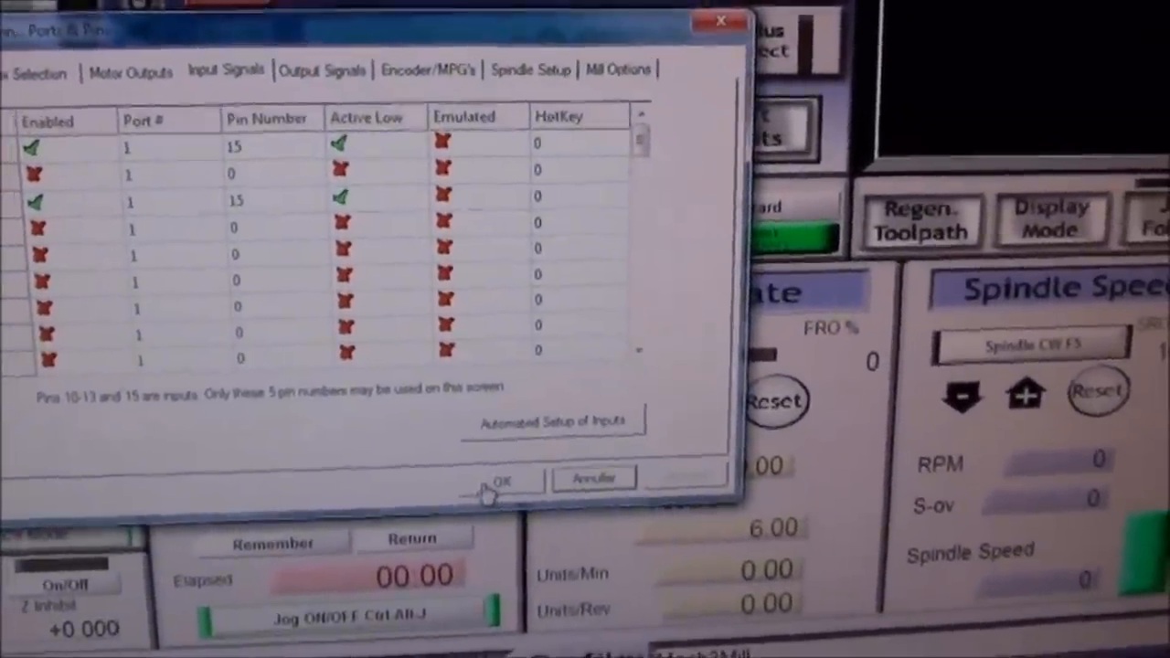
Accept the two inputs enabled on port 1, pin 15, active low.
left_click(497, 482)
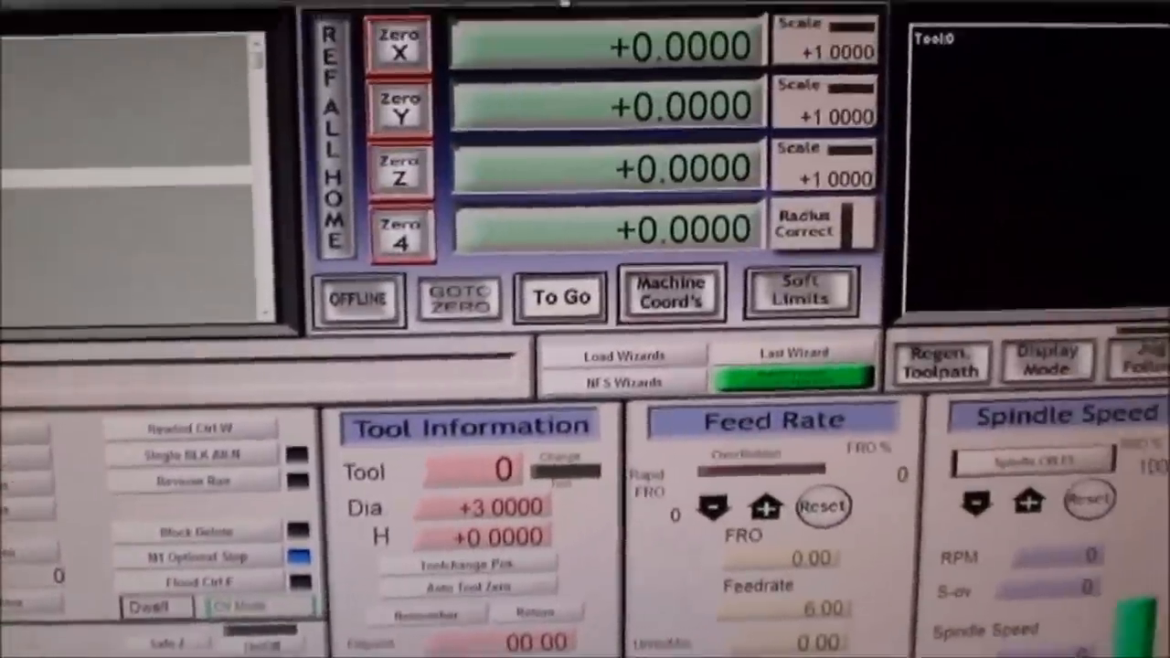
Show the Diagnostics page with input and output signal states.
left_click(546, 26)
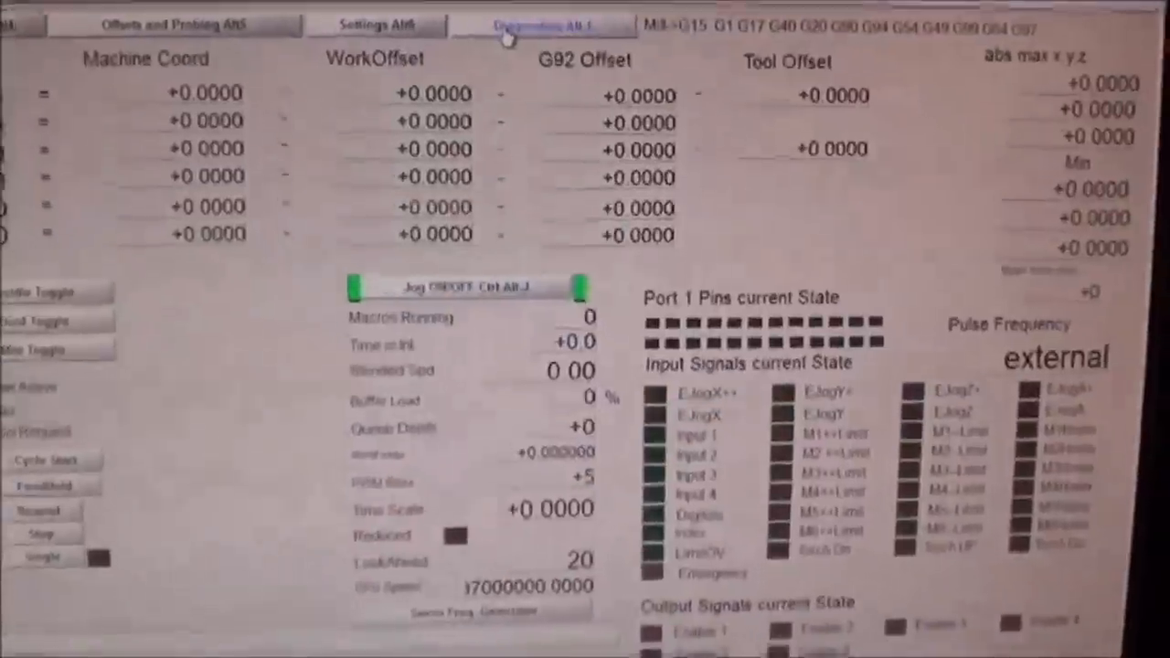